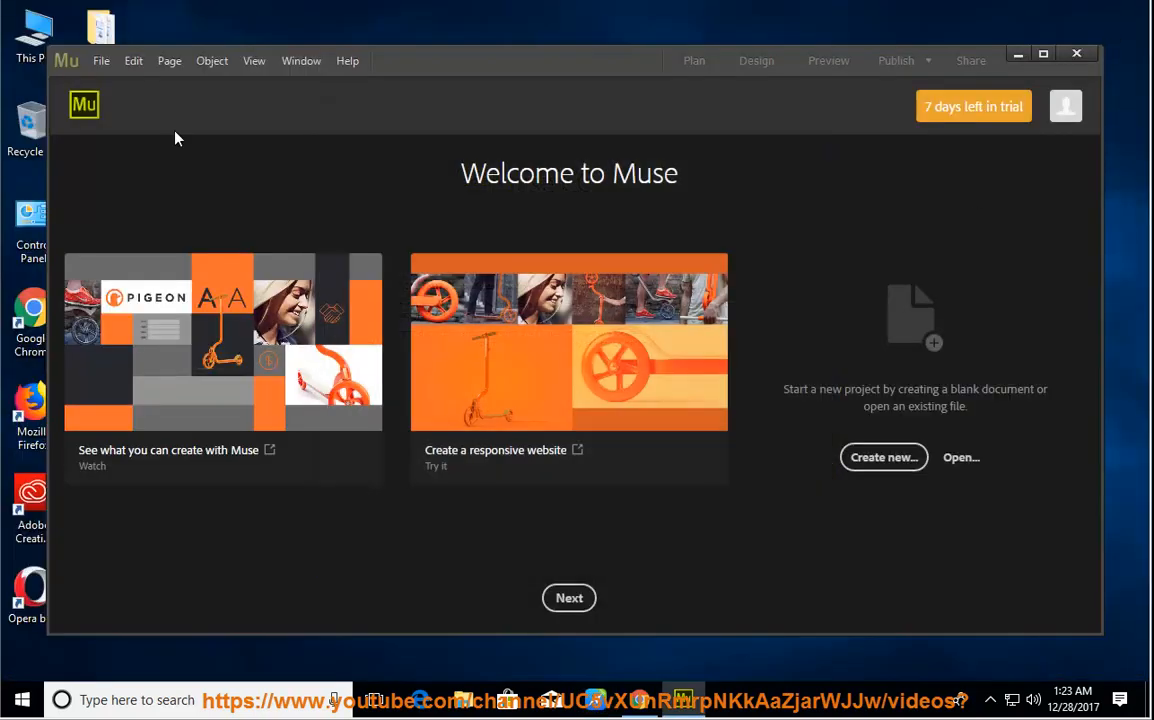
Step: Quit Muse CC via File > Exit, leaving only the Windows desktop
{"action": "left_click", "coordinate": [100, 60]}
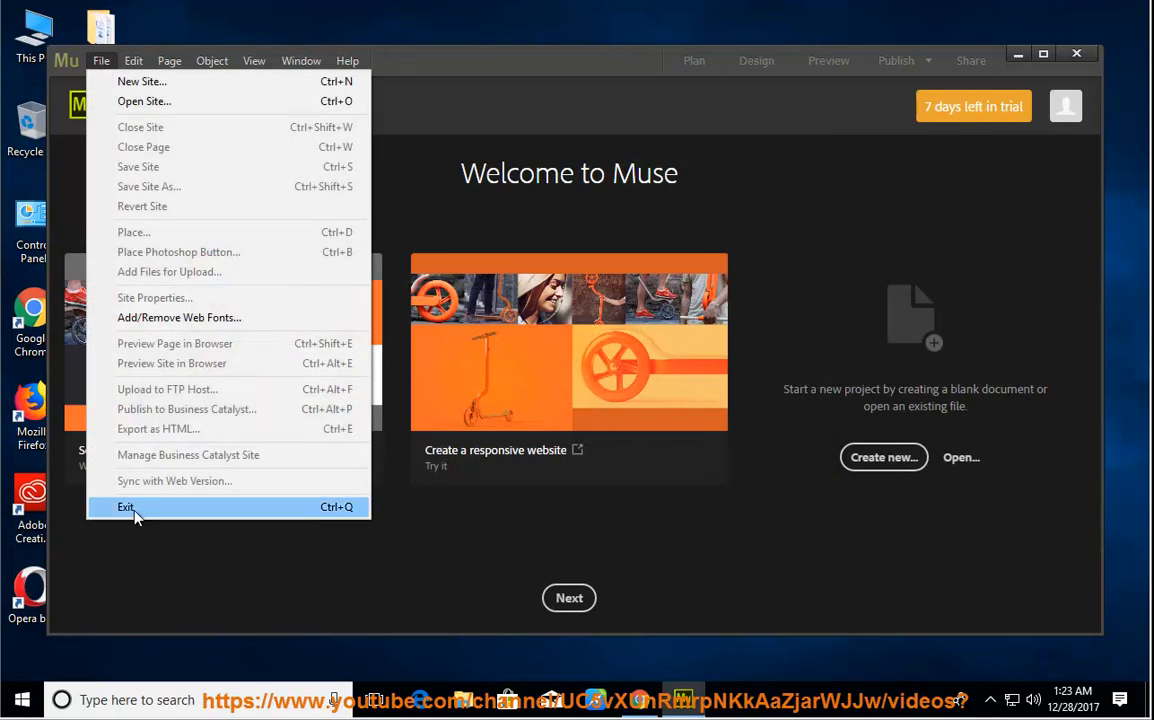
{"action": "left_click", "coordinate": [126, 508]}
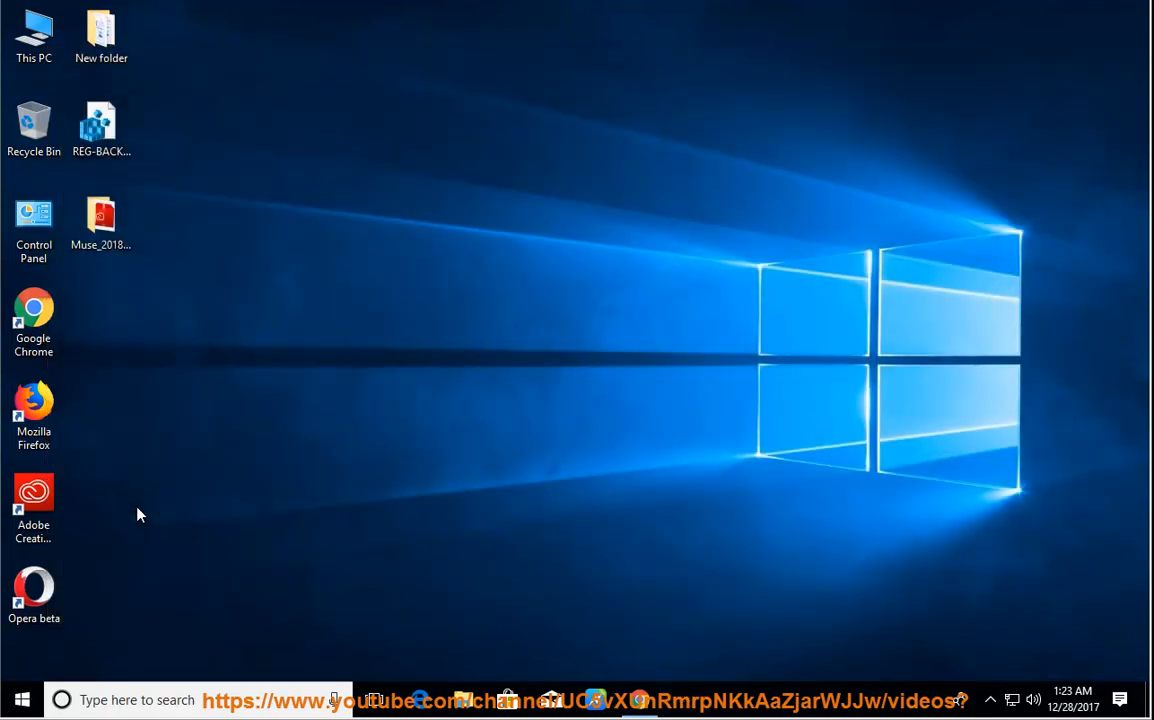
{"action": "mouse_move", "coordinate": [430, 434]}
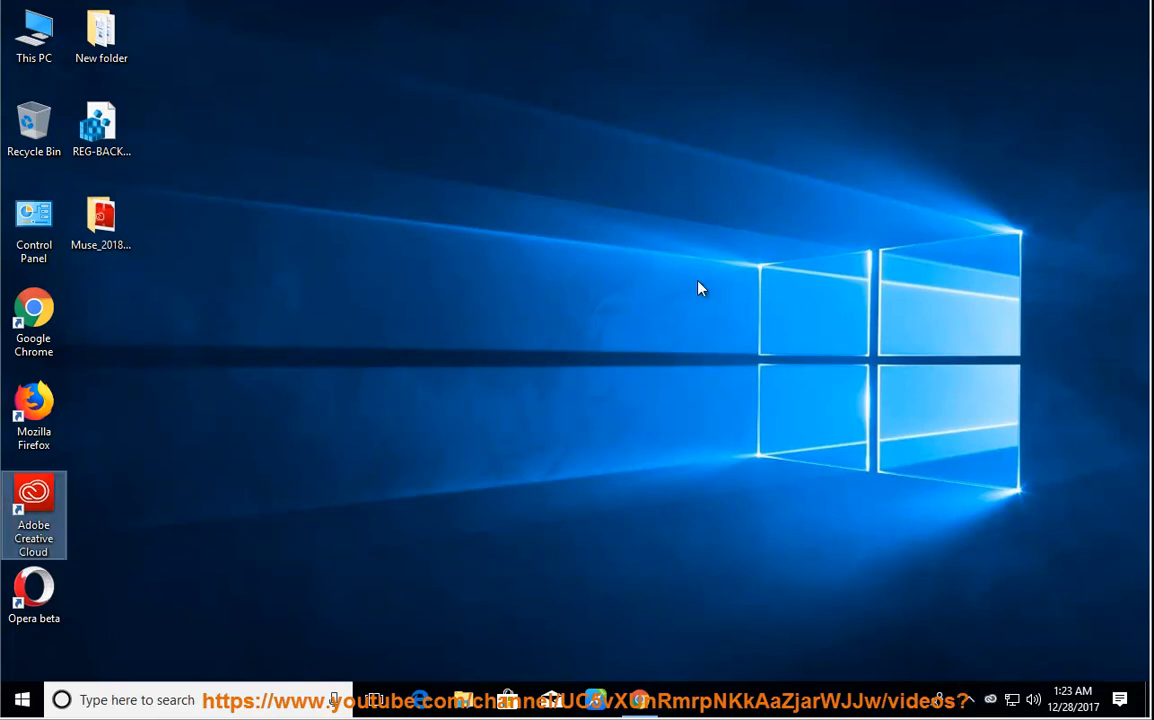
Step: Launch Creative Cloud, show the Apps list and reveal Muse CC's options menu with Uninstall
{"action": "double_click", "coordinate": [32, 500]}
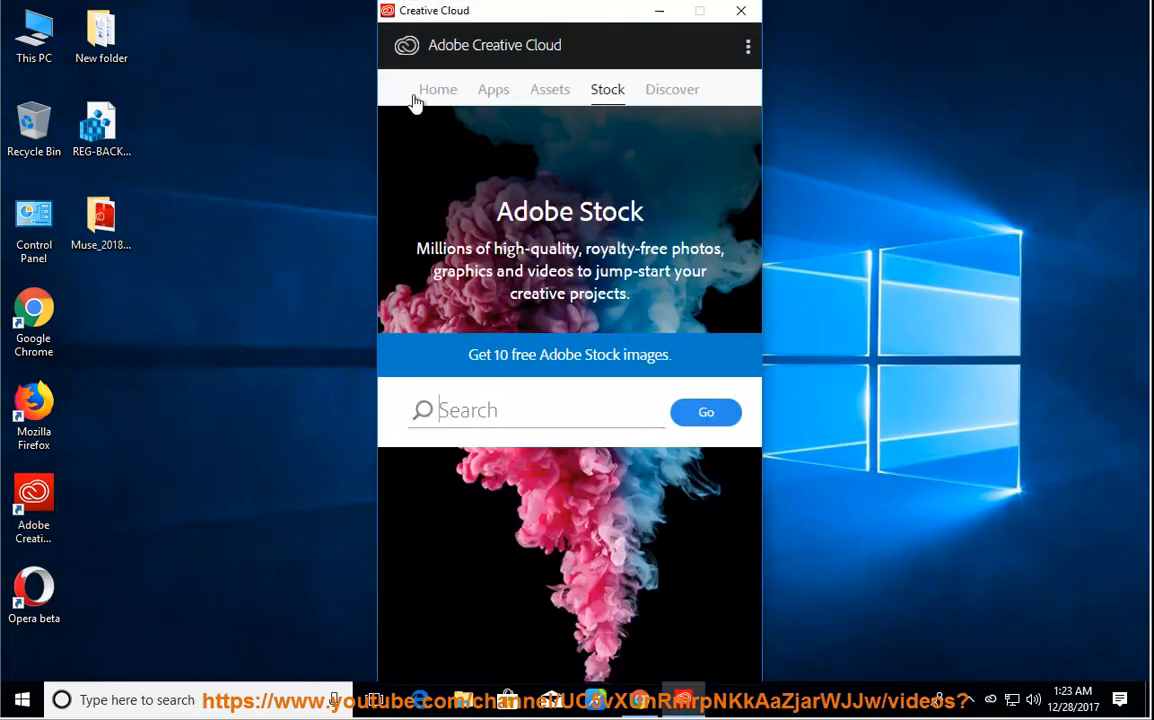
{"action": "left_click", "coordinate": [492, 88]}
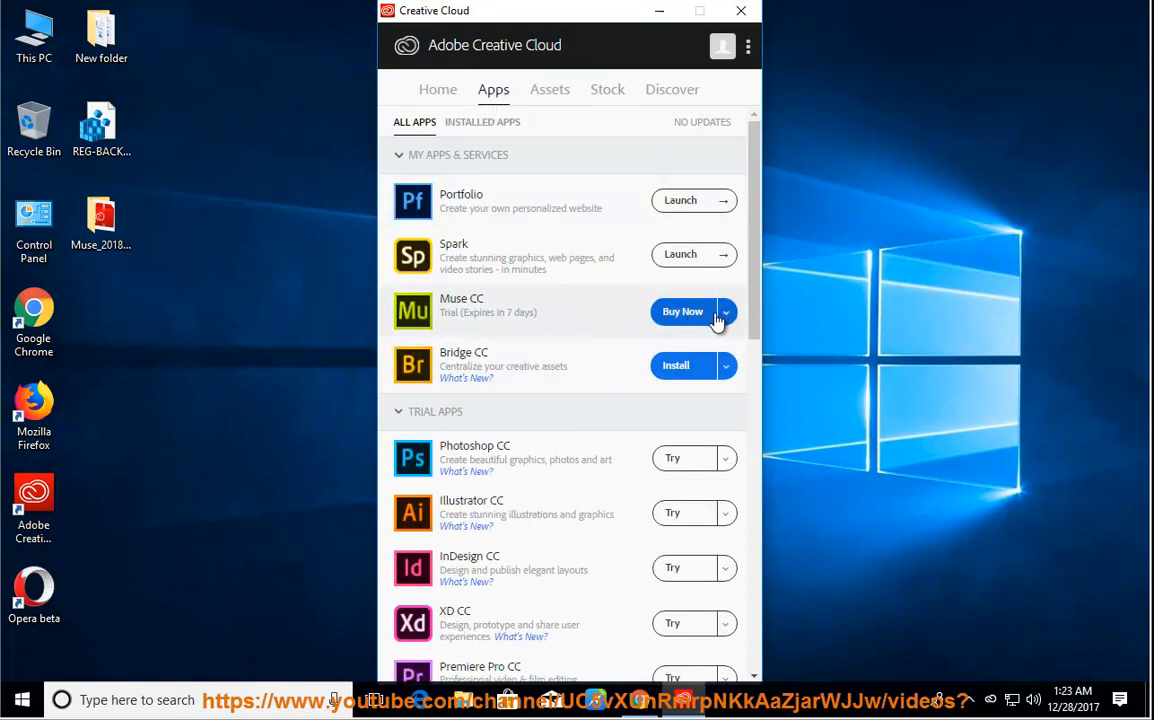
{"action": "left_click", "coordinate": [724, 312]}
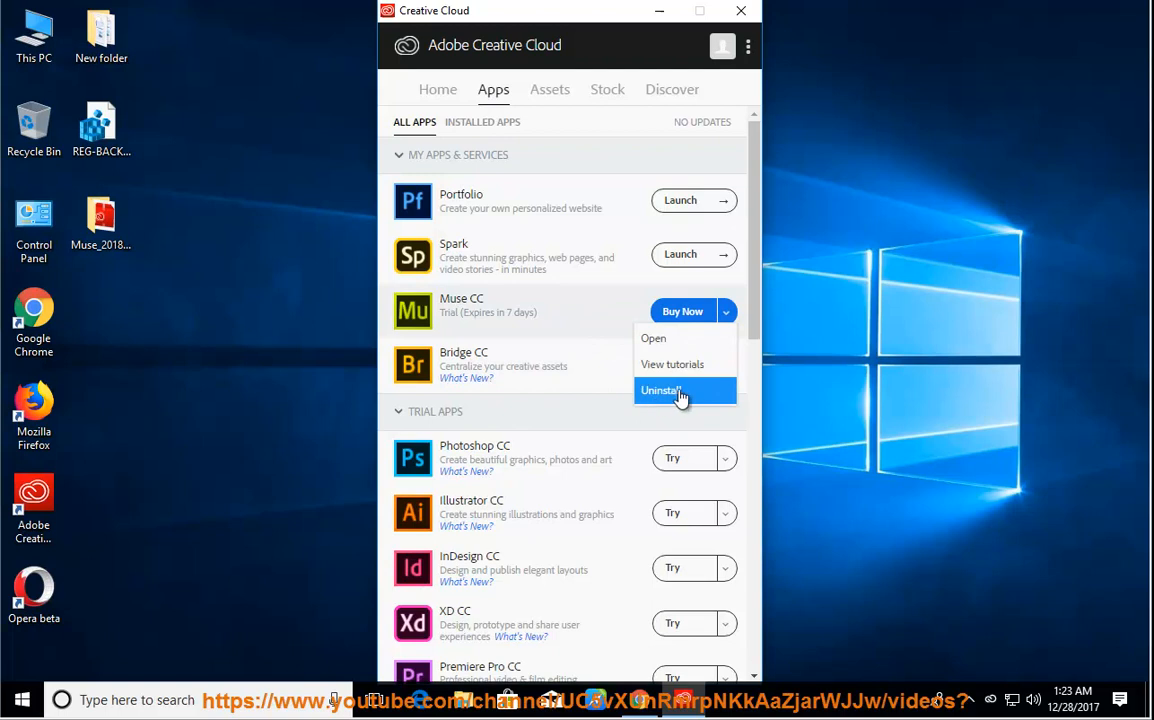